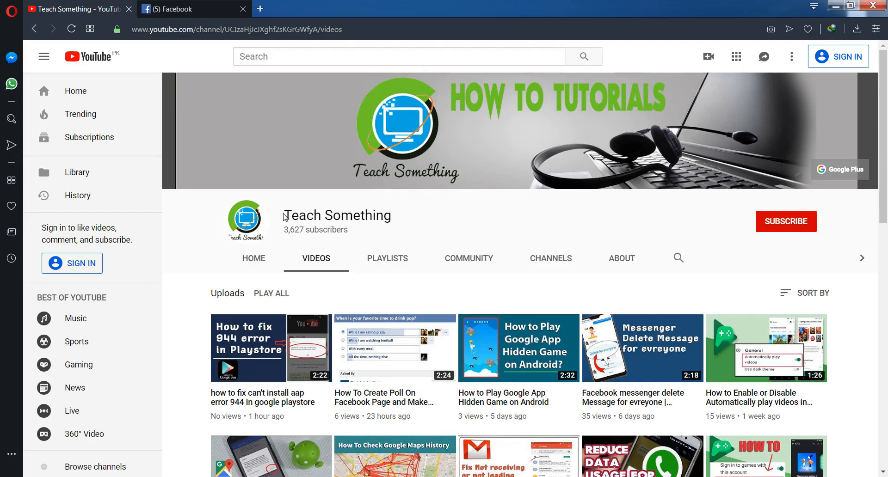
# Step: Highlight the YouTube channel name, then go to Facebook's General Account Settings through the account menu
pyautogui.moveTo(287, 215); pyautogui.dragTo(349, 229)
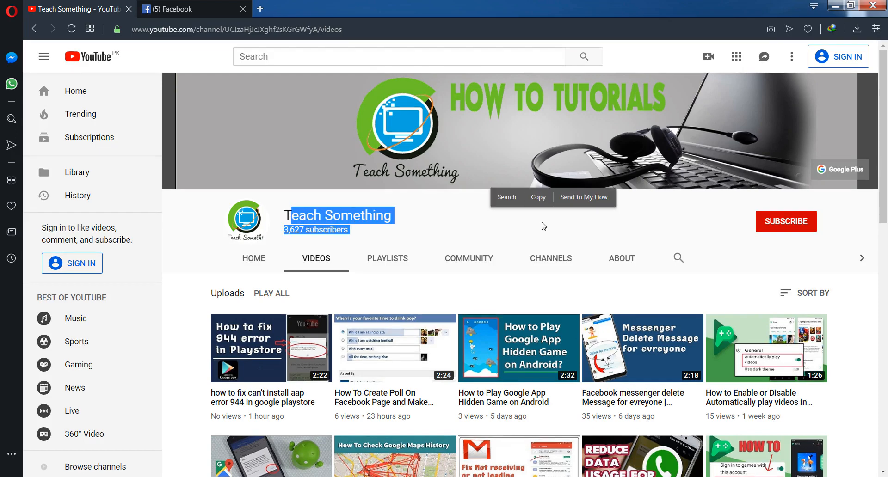
pyautogui.click(544, 226)
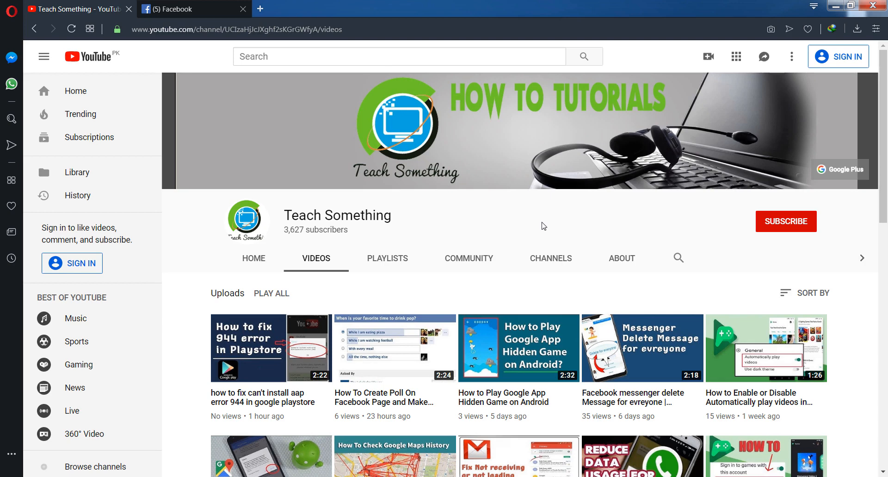
pyautogui.moveTo(807, 237)
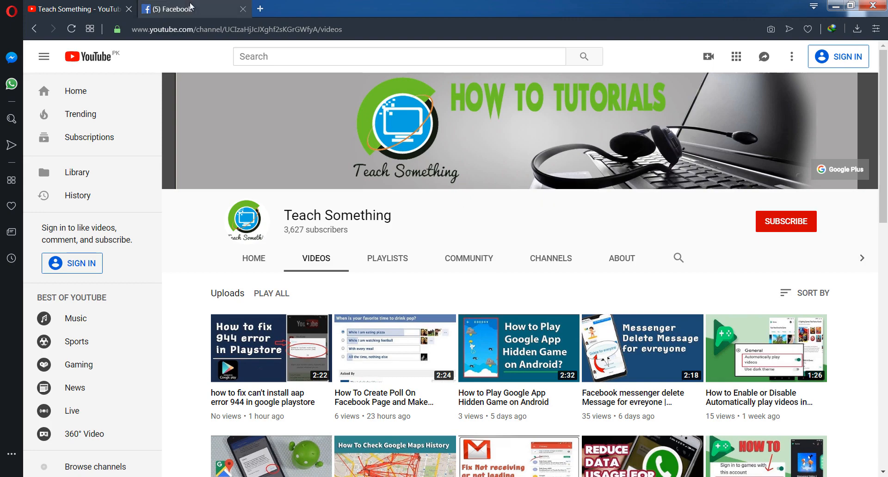
pyautogui.click(175, 8)
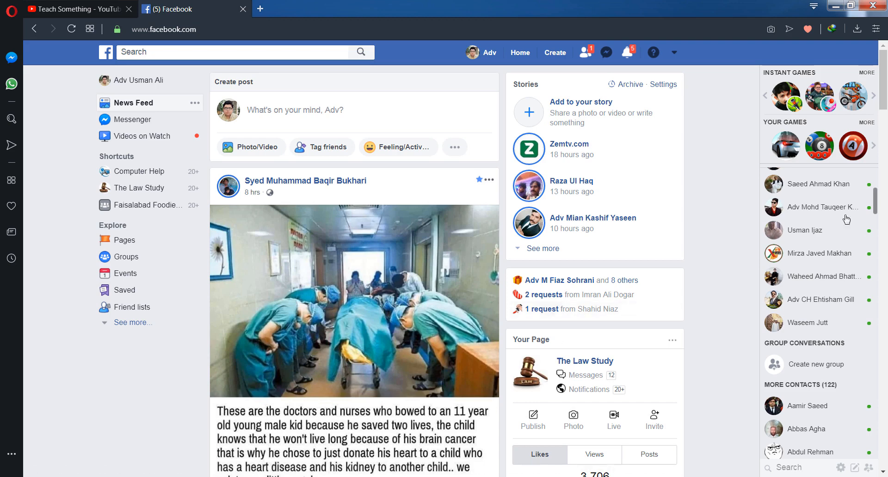
pyautogui.click(673, 52)
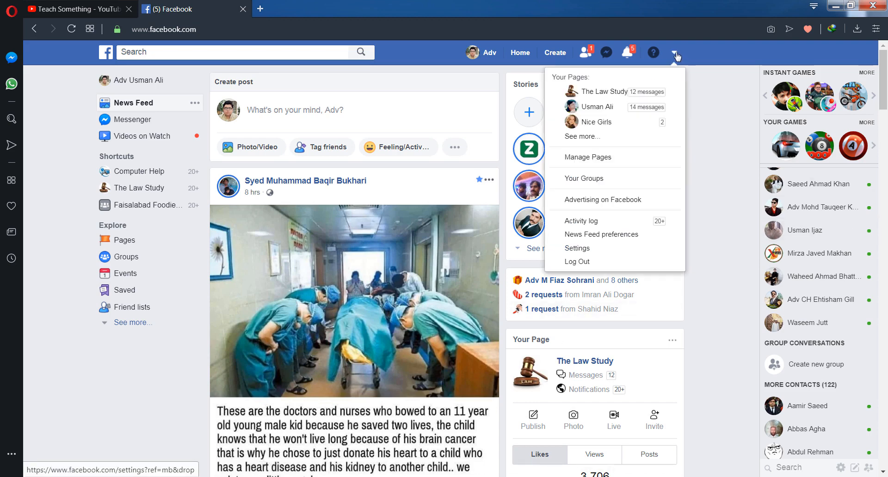
pyautogui.moveTo(581, 255)
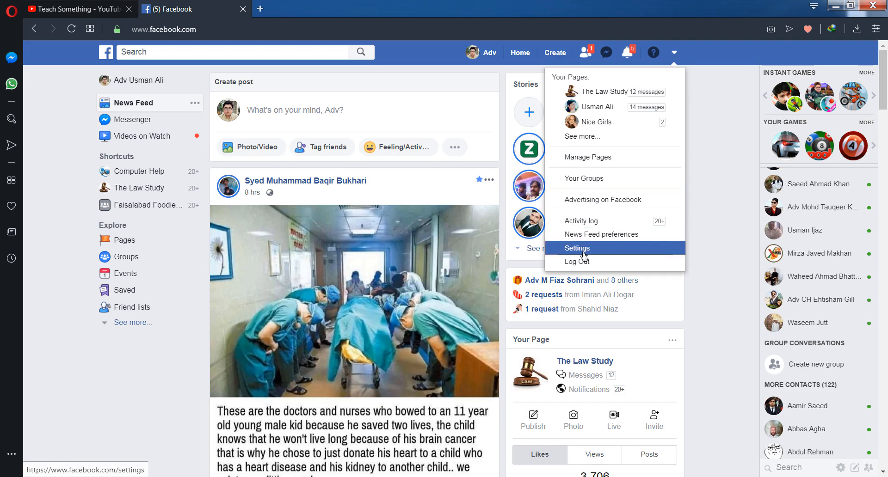
pyautogui.click(576, 248)
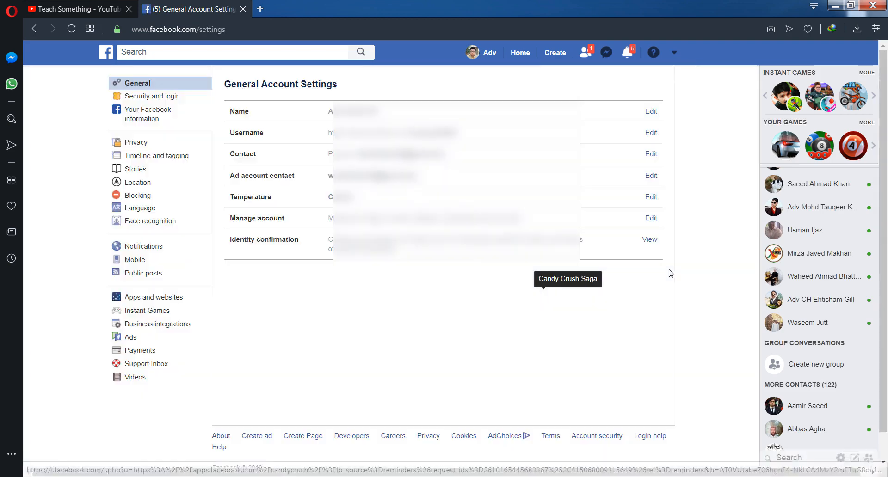
pyautogui.moveTo(148, 143)
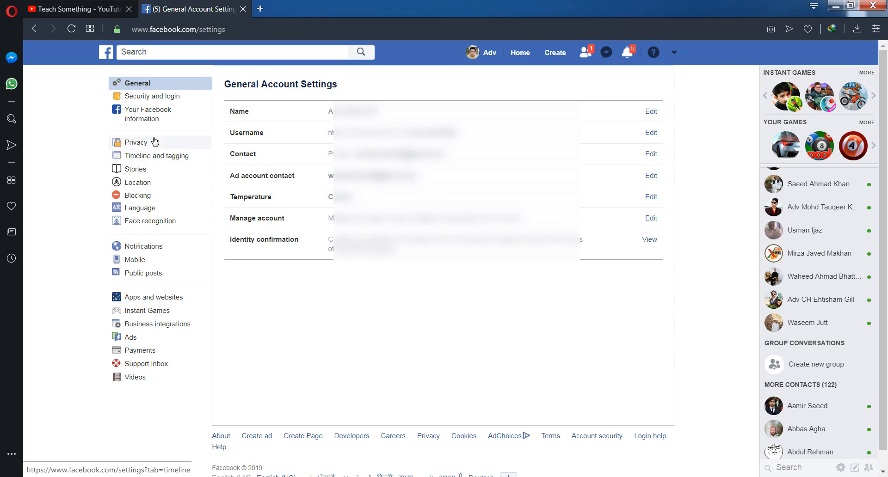
pyautogui.moveTo(149, 119)
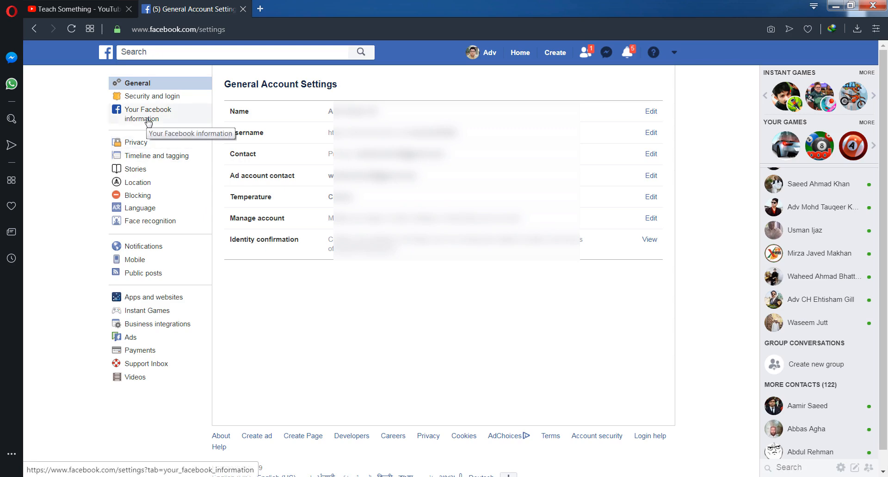
pyautogui.moveTo(148, 119)
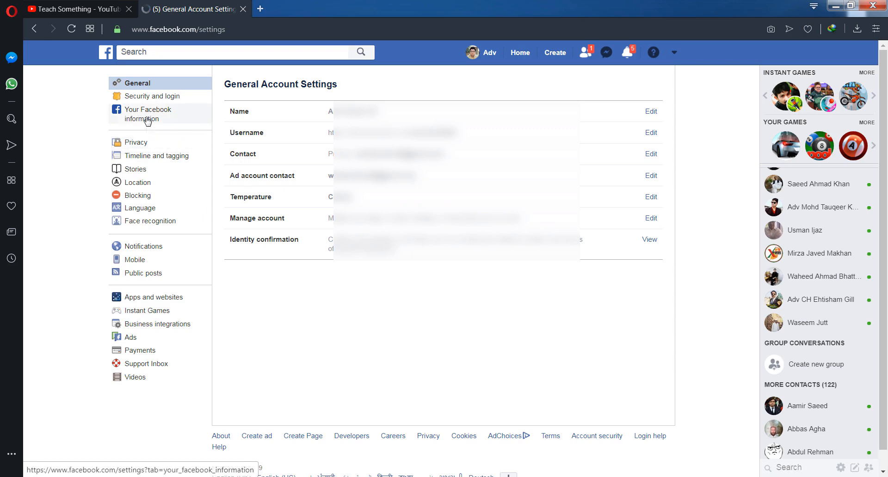
# Step: Under Your Facebook information, view the Access your information categories page
pyautogui.click(147, 113)
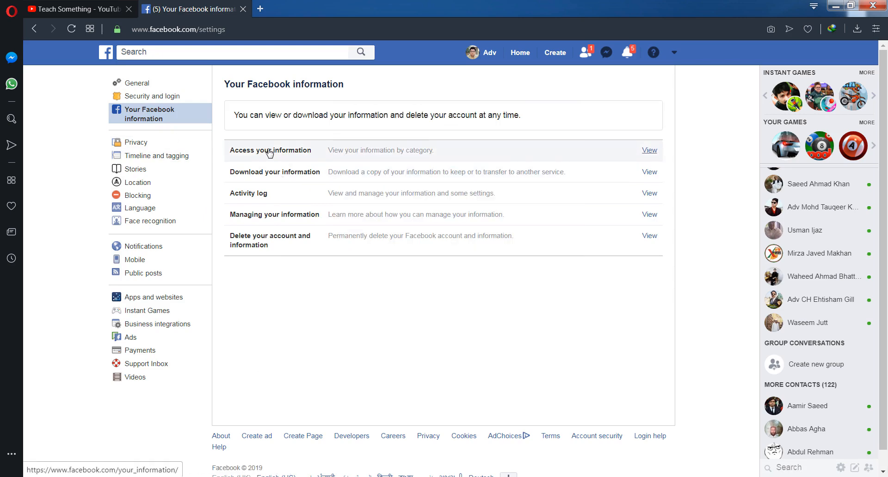
pyautogui.moveTo(261, 157)
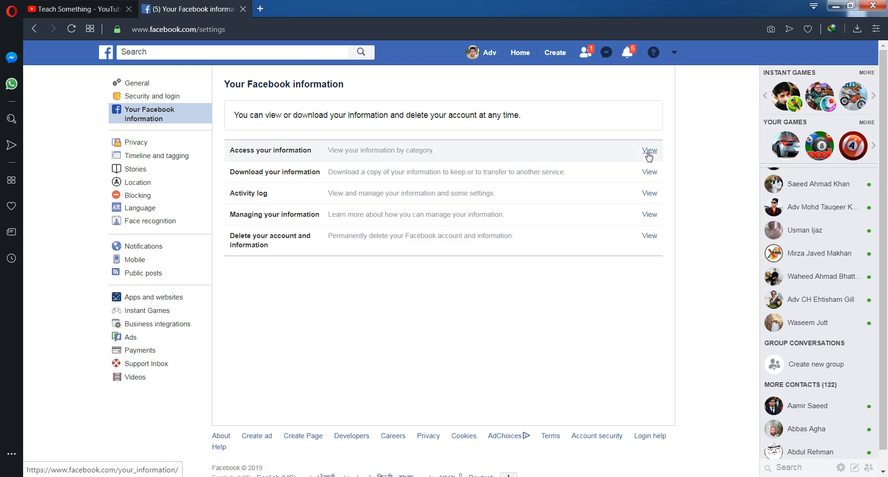
pyautogui.click(649, 150)
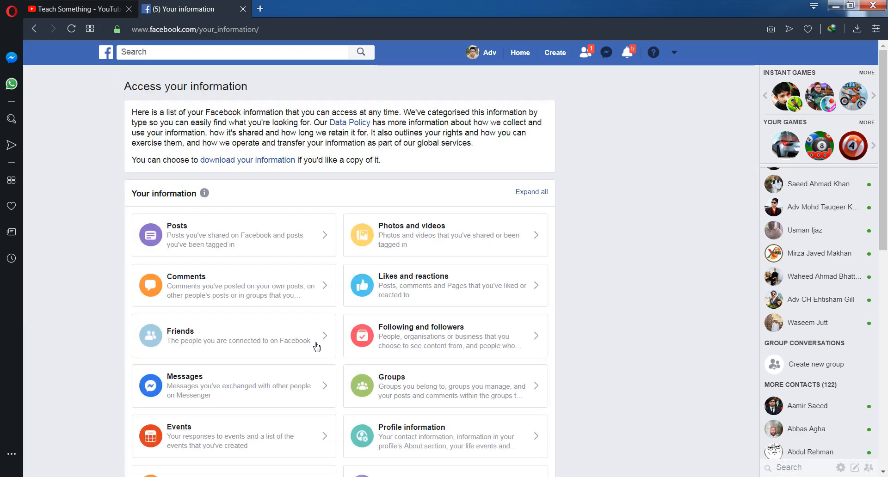
# Step: Expand Calls and messages under Information about you and show the Call Logs list
pyautogui.scroll(-3)
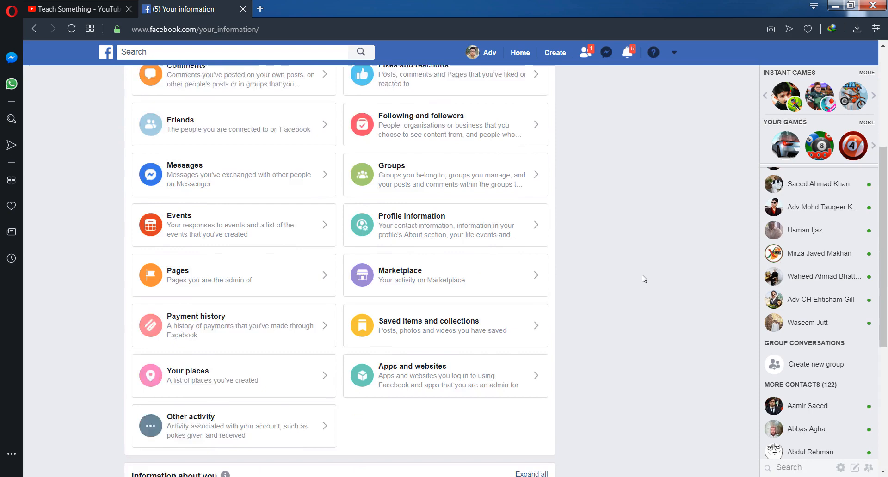
pyautogui.scroll(-3)
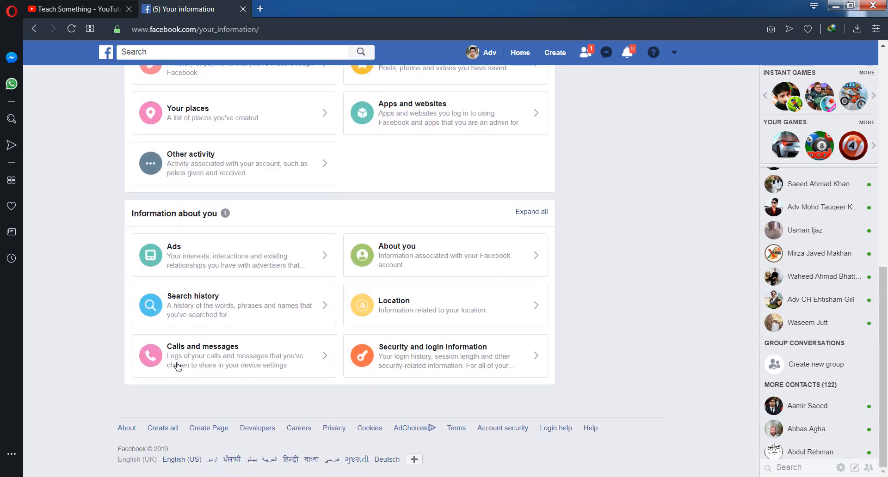
pyautogui.moveTo(196, 370)
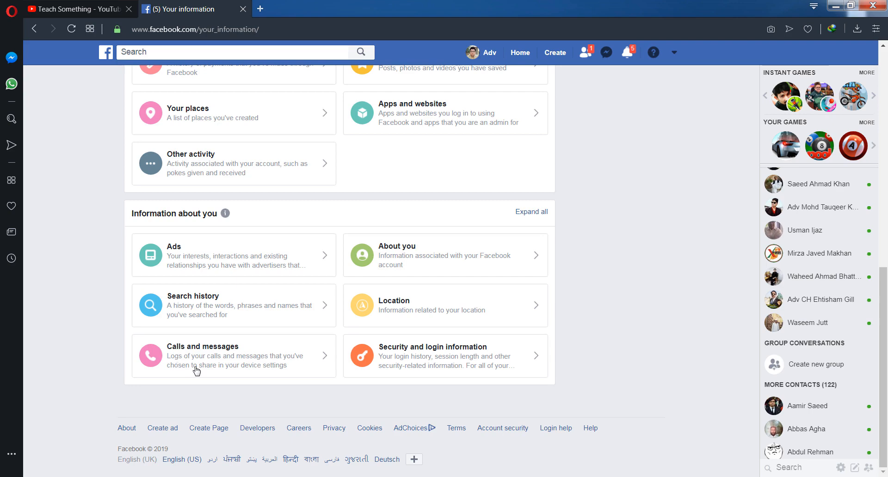
pyautogui.click(197, 356)
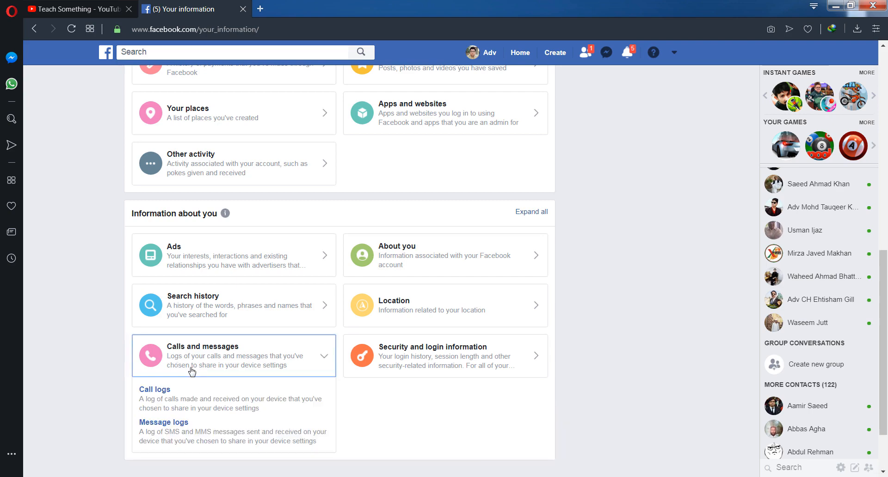
pyautogui.moveTo(158, 392)
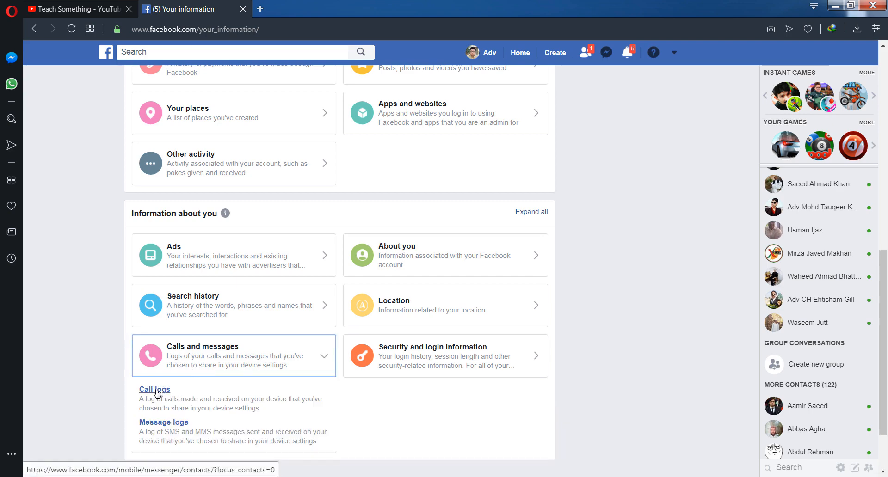
pyautogui.click(155, 390)
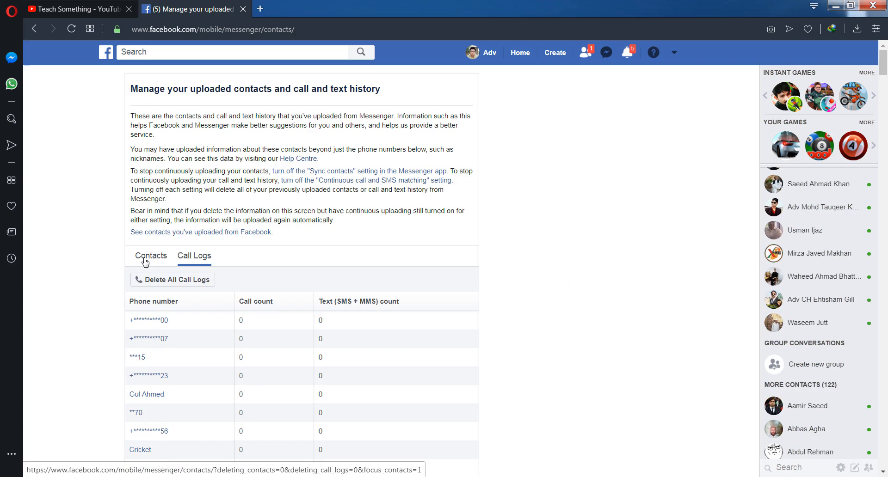
# Step: Show the uploaded Contacts list with a number revealed, then return to the YouTube channel tab
pyautogui.click(151, 256)
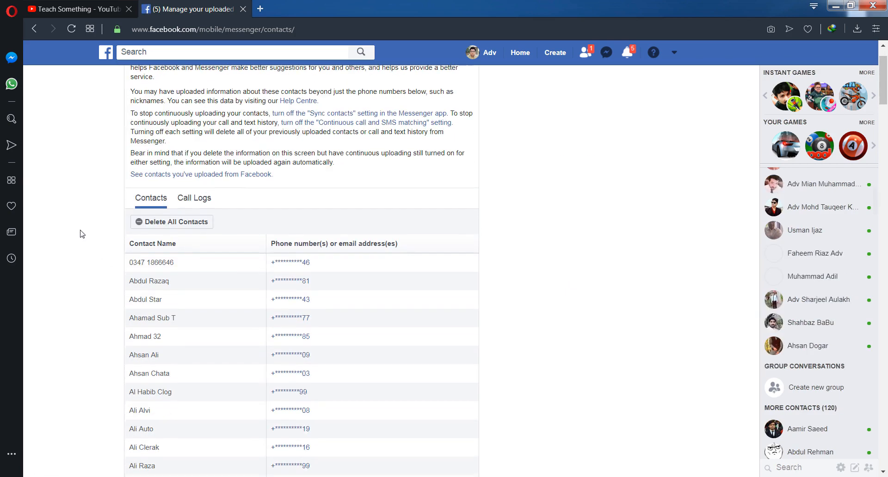
pyautogui.scroll(-3)
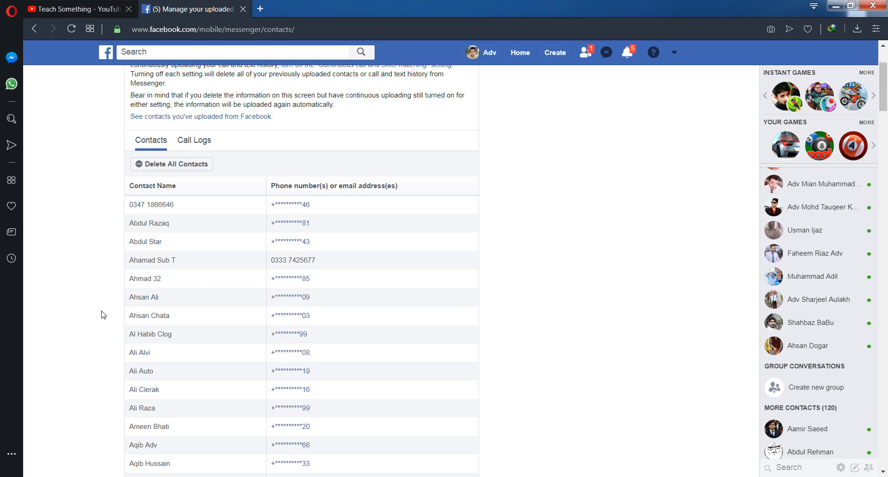
pyautogui.moveTo(105, 299)
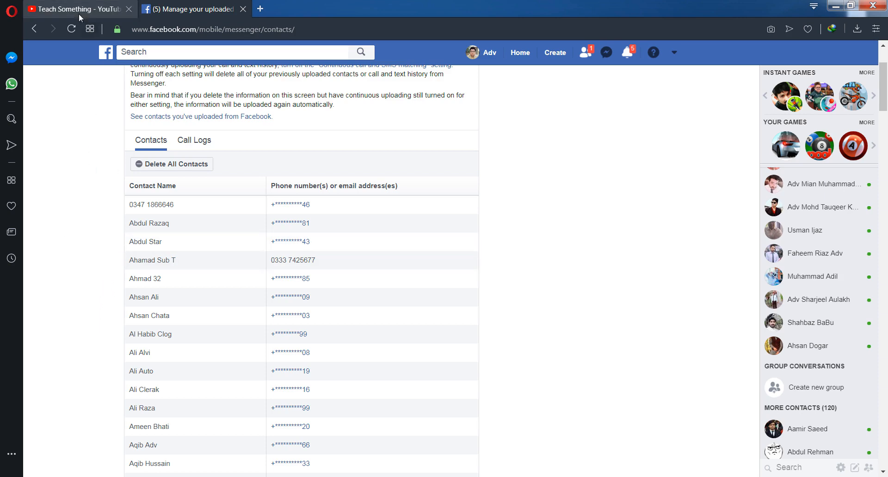
pyautogui.click(64, 9)
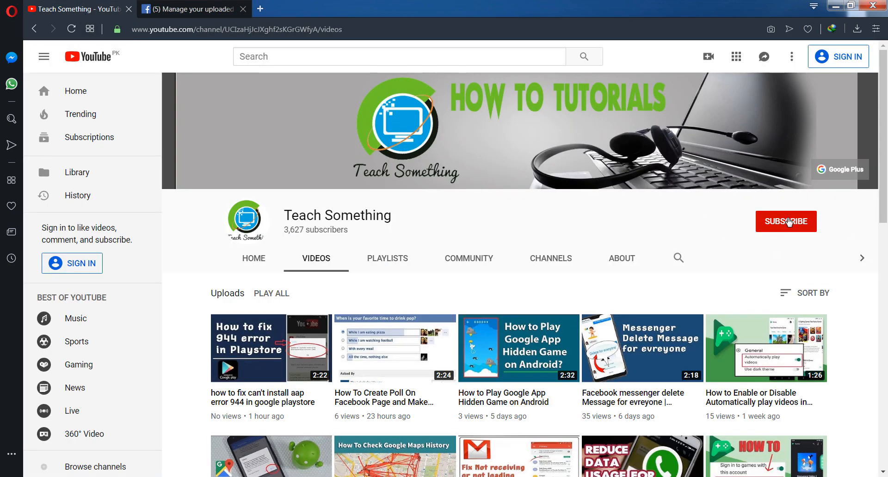